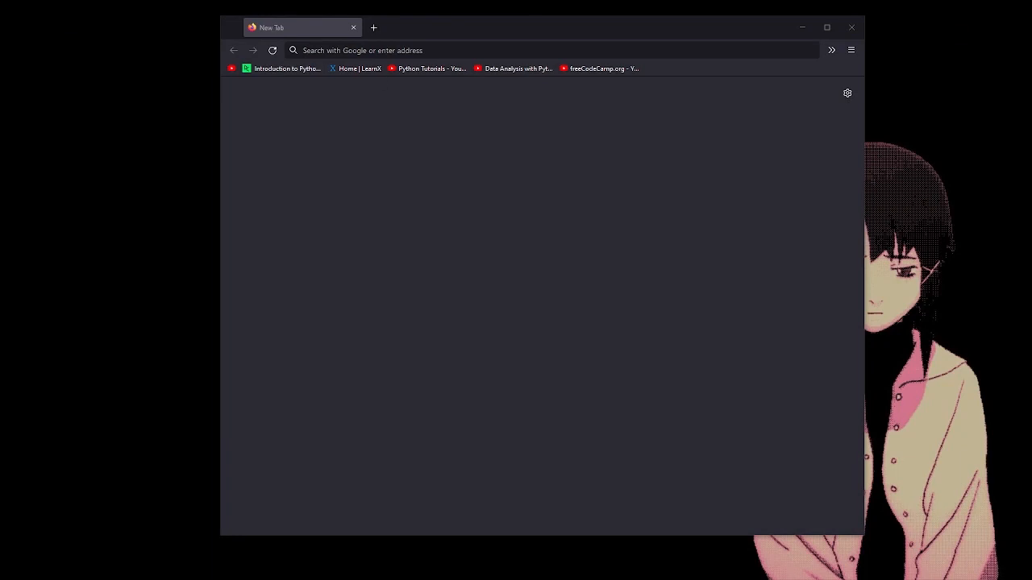
Step: Focus the empty address bar on the New Tab page to begin a search
{"action": "left_click", "coordinate": [549, 49]}
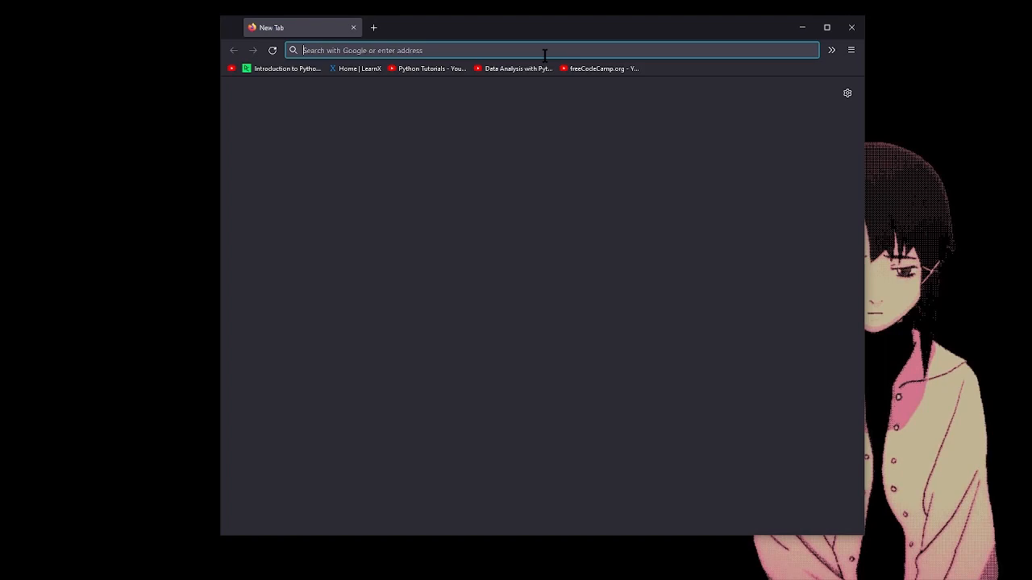
Step: Search for "henna" and browse the image results around the Arabia Weddings bridal design
{"action": "type", "text": "henna"}
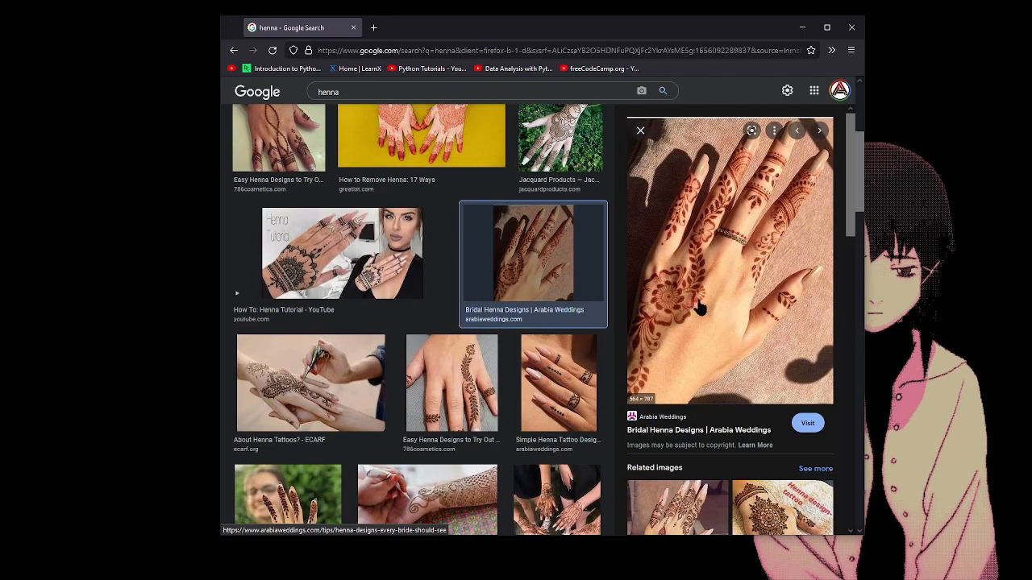
{"action": "scroll", "scroll_direction": "down", "scroll_amount": 3}
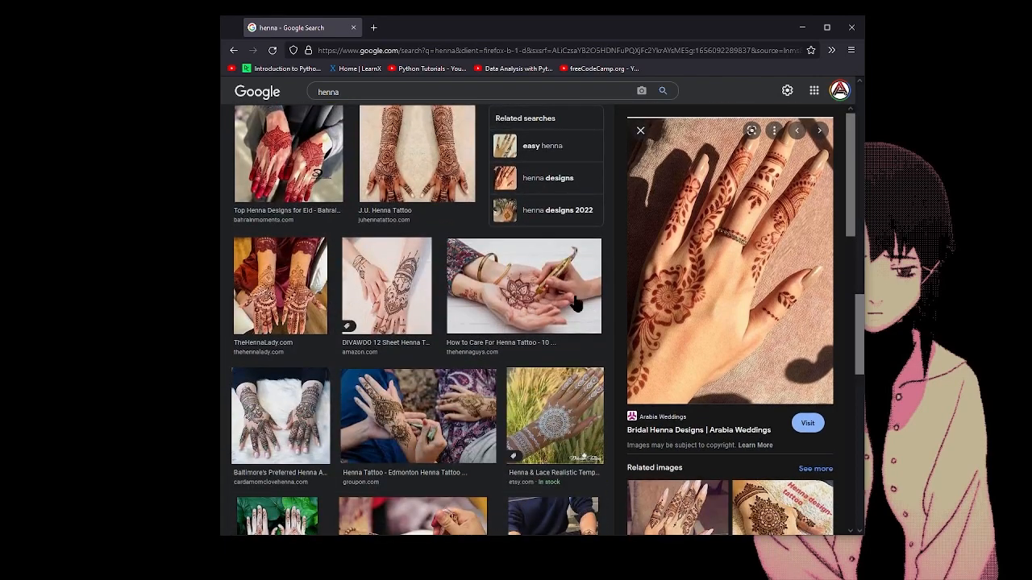
{"action": "scroll", "scroll_direction": "down", "scroll_amount": 3}
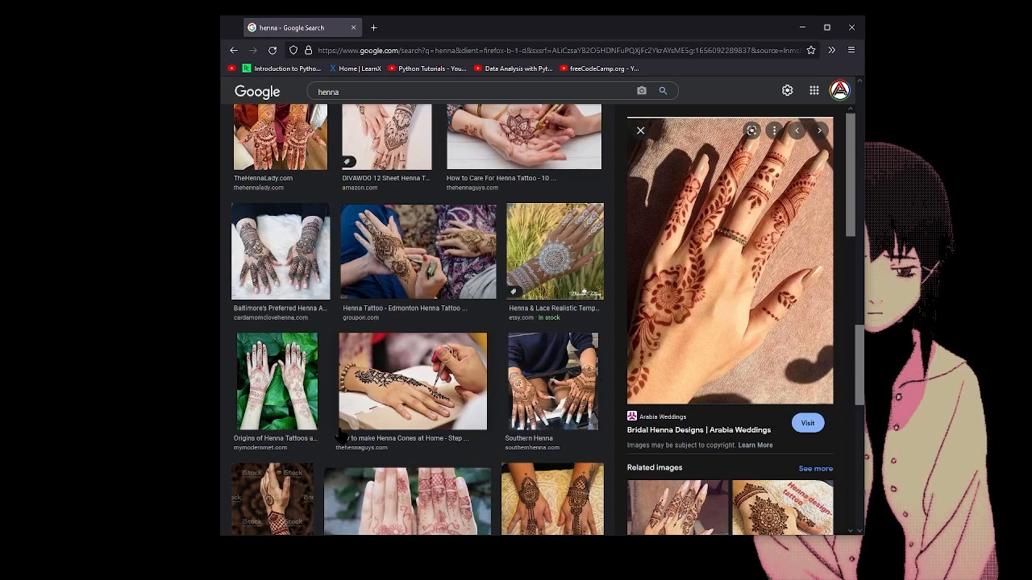
{"action": "scroll", "scroll_direction": "up", "scroll_amount": 3}
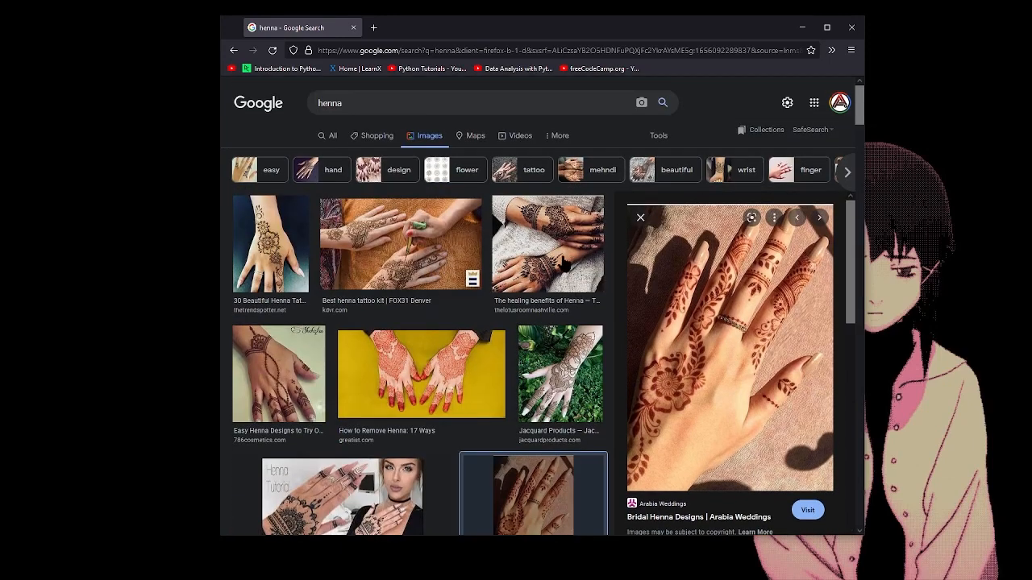
{"action": "scroll", "scroll_direction": "down", "scroll_amount": 3}
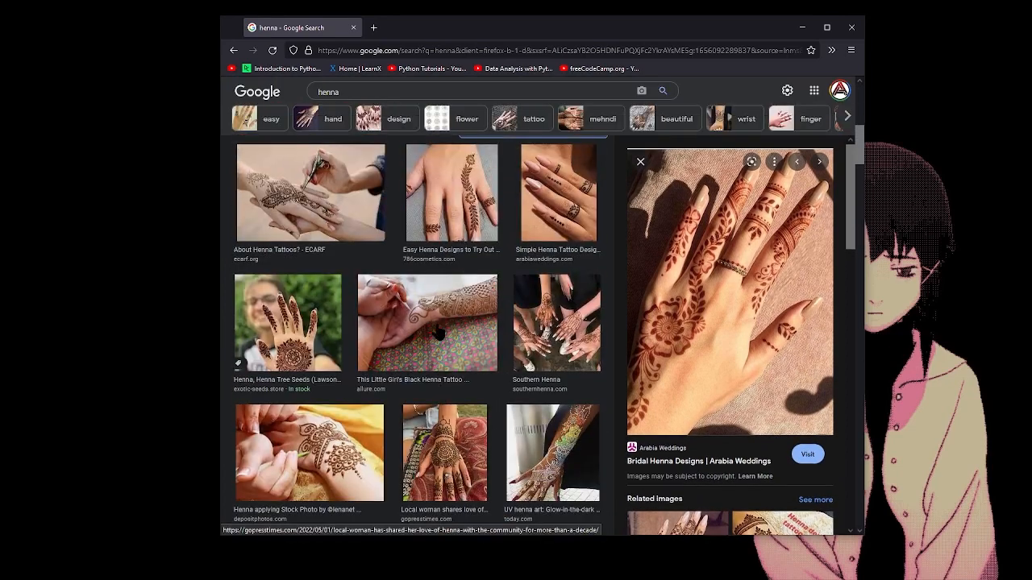
Step: Preview the Henna Tattoo Basics photo from Bellatory and browse further down the results
{"action": "left_click", "coordinate": [426, 322]}
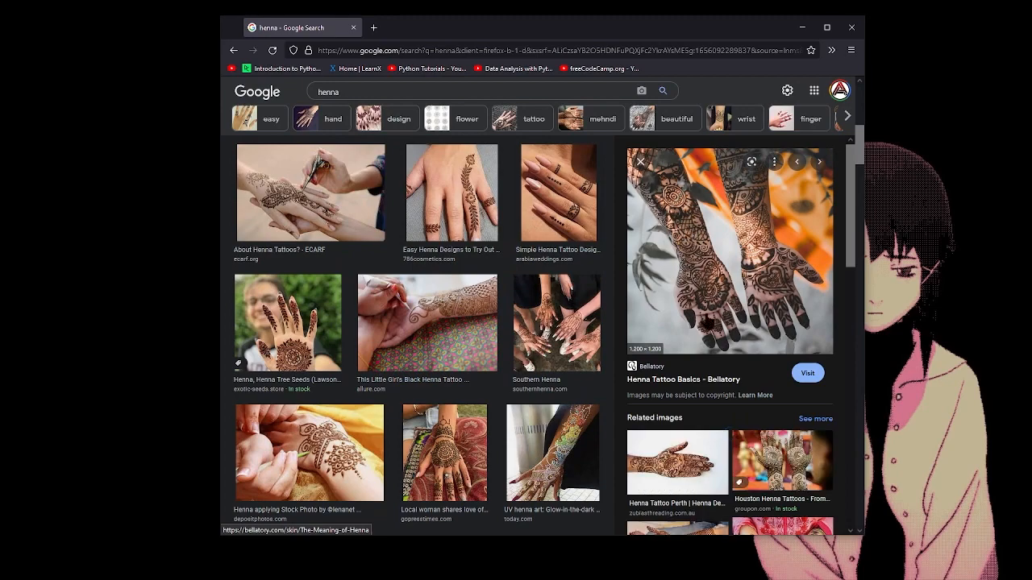
{"action": "scroll", "scroll_direction": "down", "scroll_amount": 3}
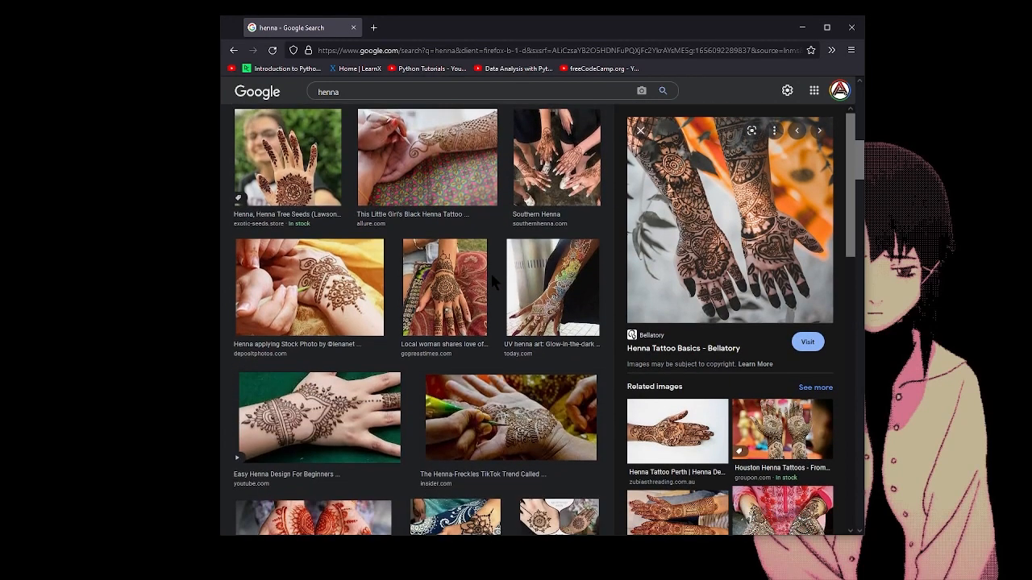
{"action": "scroll", "scroll_direction": "down", "scroll_amount": 3}
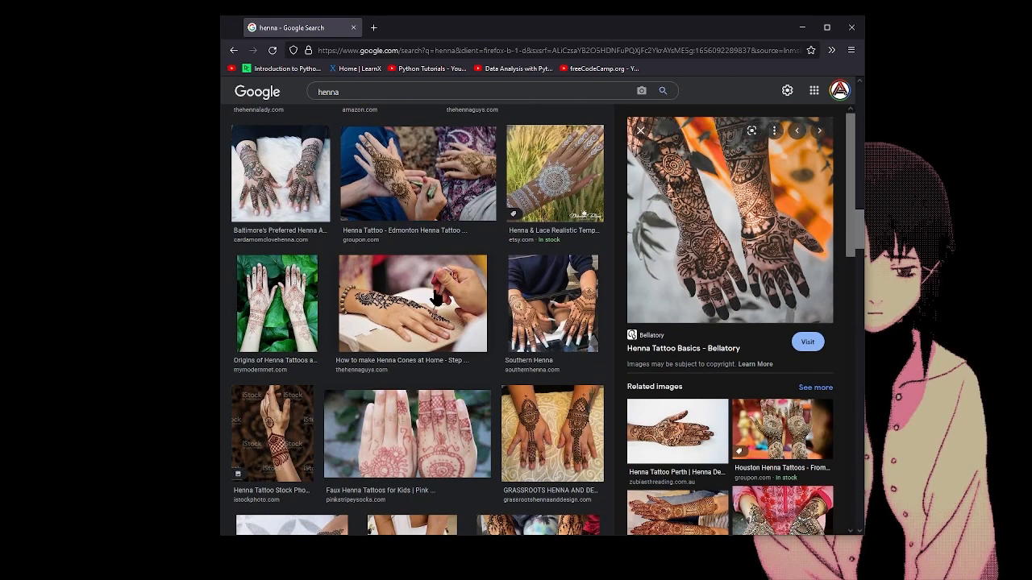
{"action": "scroll", "scroll_direction": "down", "scroll_amount": 3}
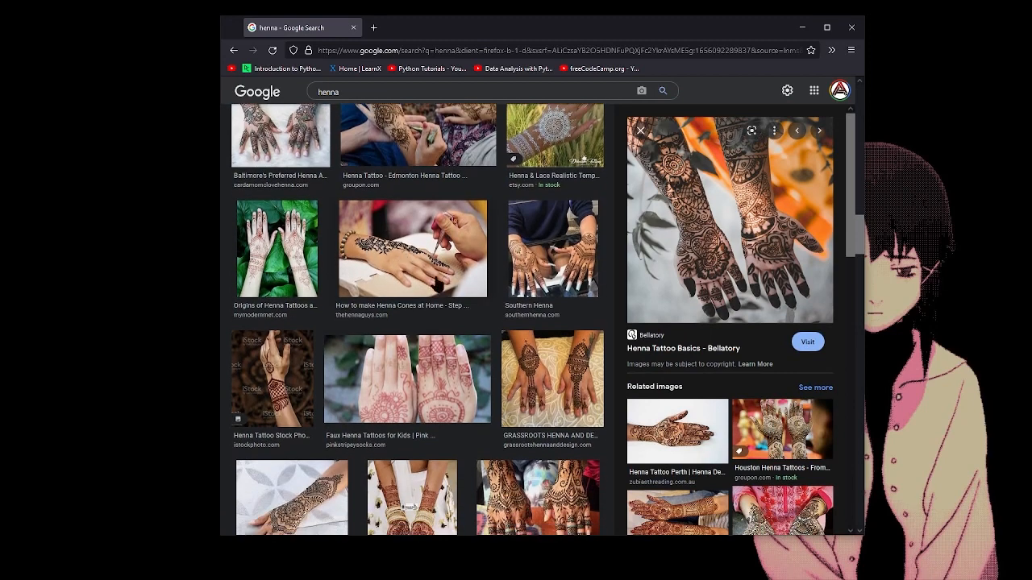
{"action": "scroll", "scroll_direction": "down", "scroll_amount": 3}
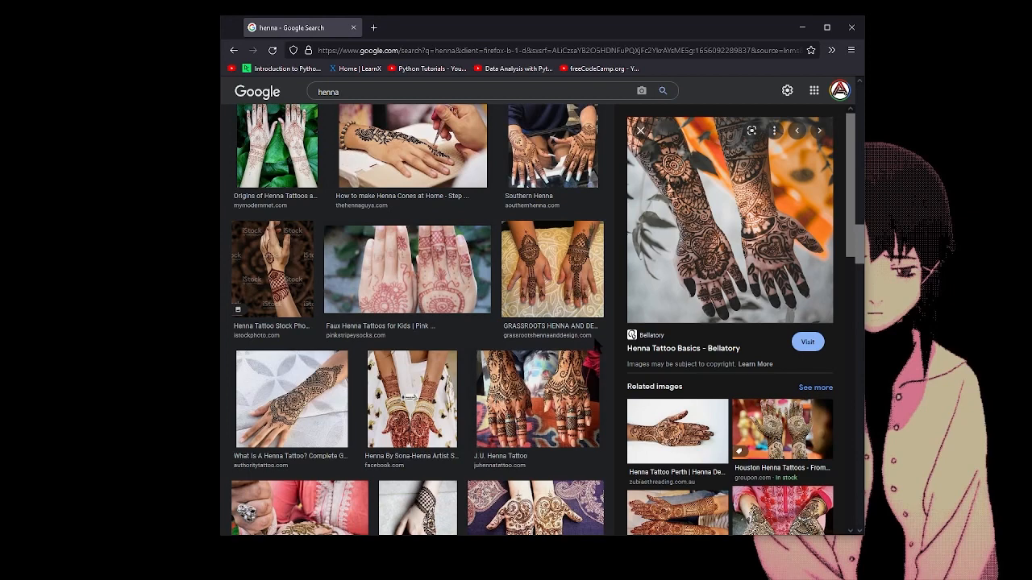
{"action": "mouse_move", "coordinate": [448, 274]}
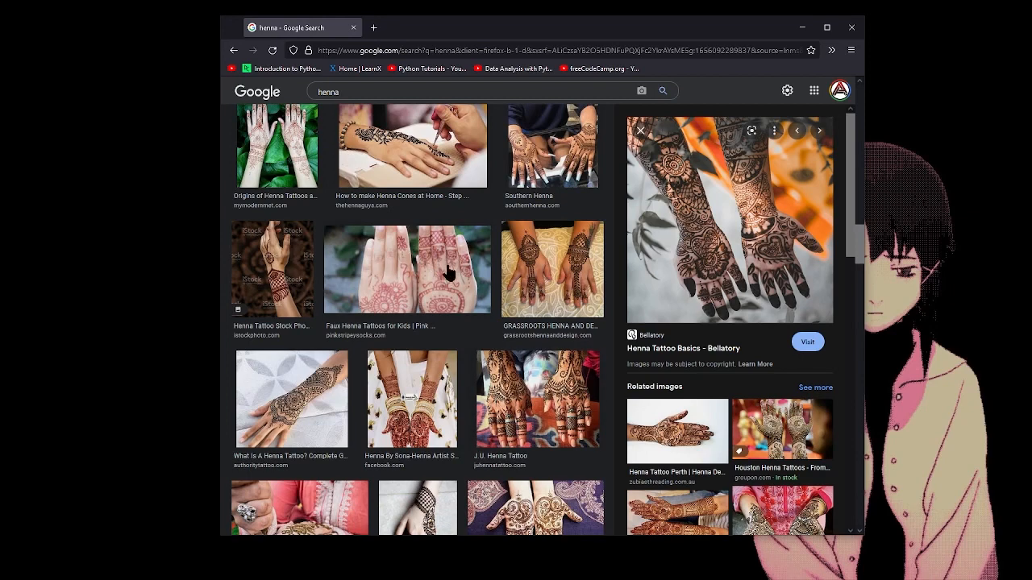
{"action": "mouse_move", "coordinate": [371, 260]}
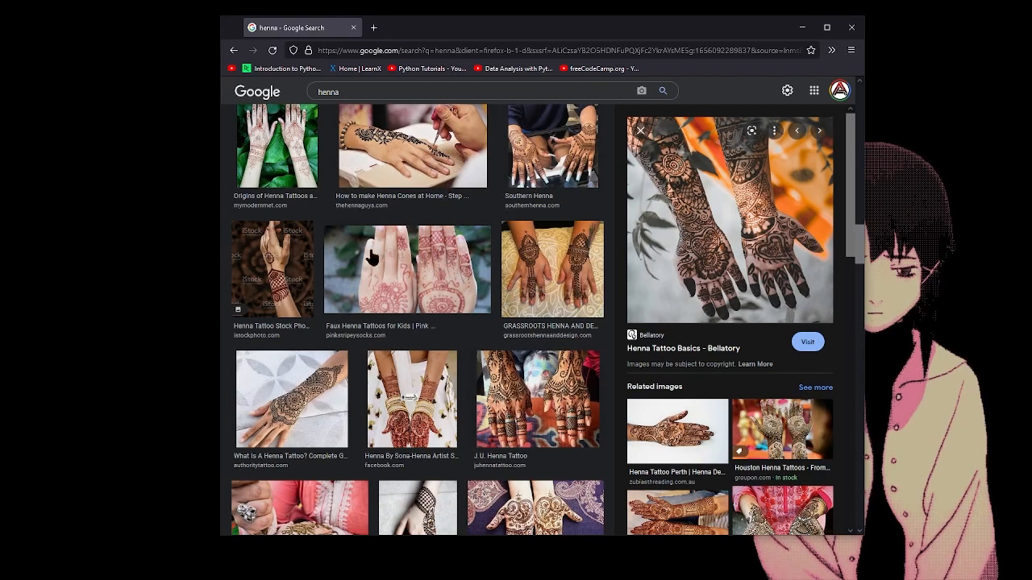
{"action": "scroll", "scroll_direction": "down", "scroll_amount": 3}
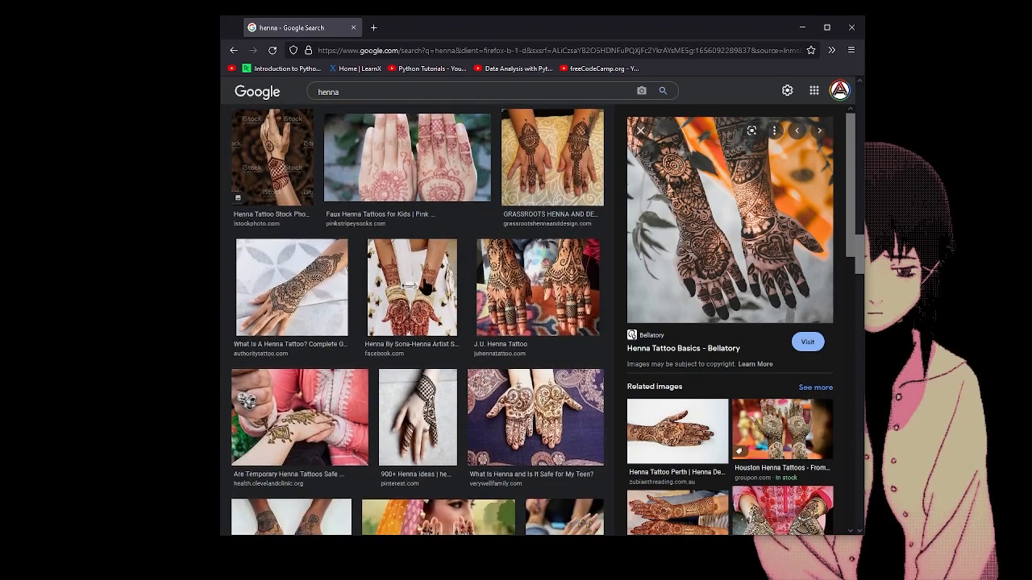
Step: Preview the henna design photo from Facebook, then the Depositphotos henna applying stock photo
{"action": "left_click", "coordinate": [412, 287]}
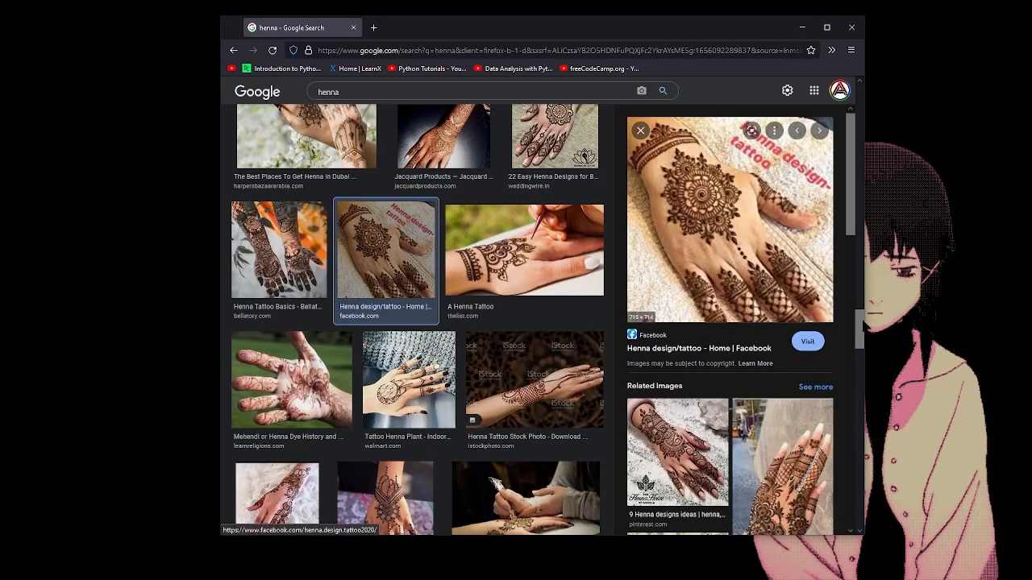
{"action": "mouse_move", "coordinate": [915, 395]}
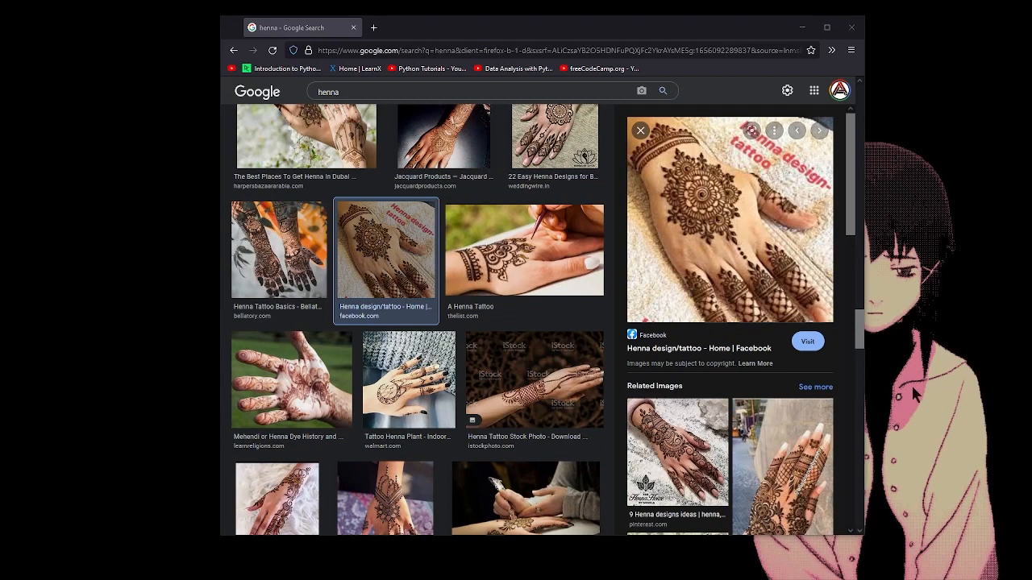
{"action": "mouse_move", "coordinate": [851, 487]}
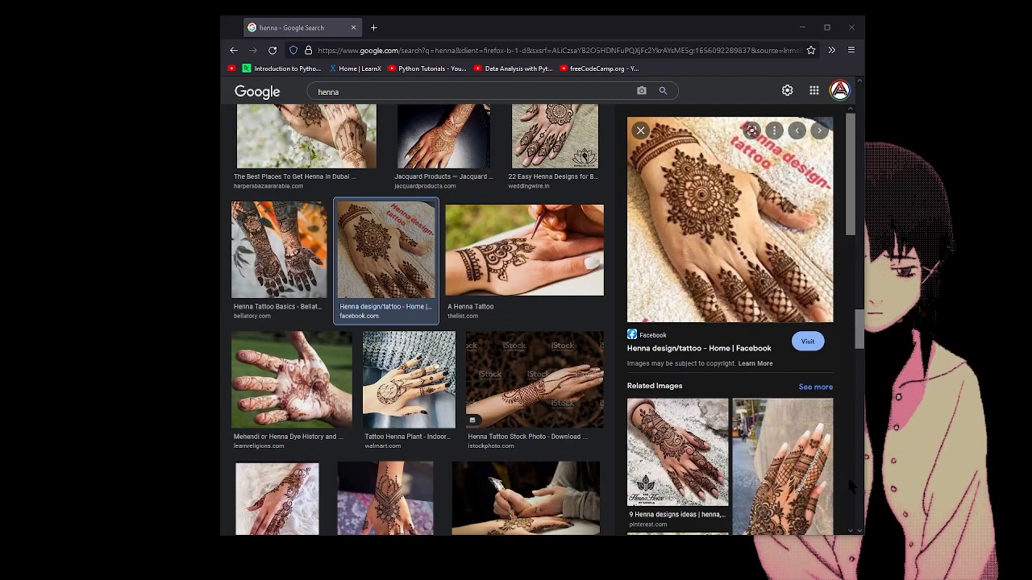
{"action": "mouse_move", "coordinate": [901, 416]}
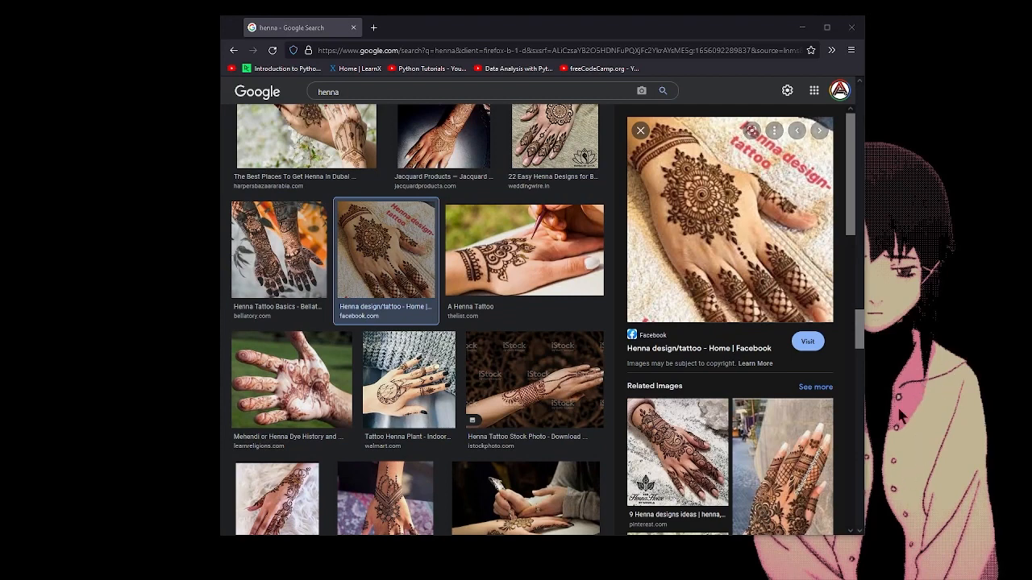
{"action": "scroll", "scroll_direction": "down", "scroll_amount": 3}
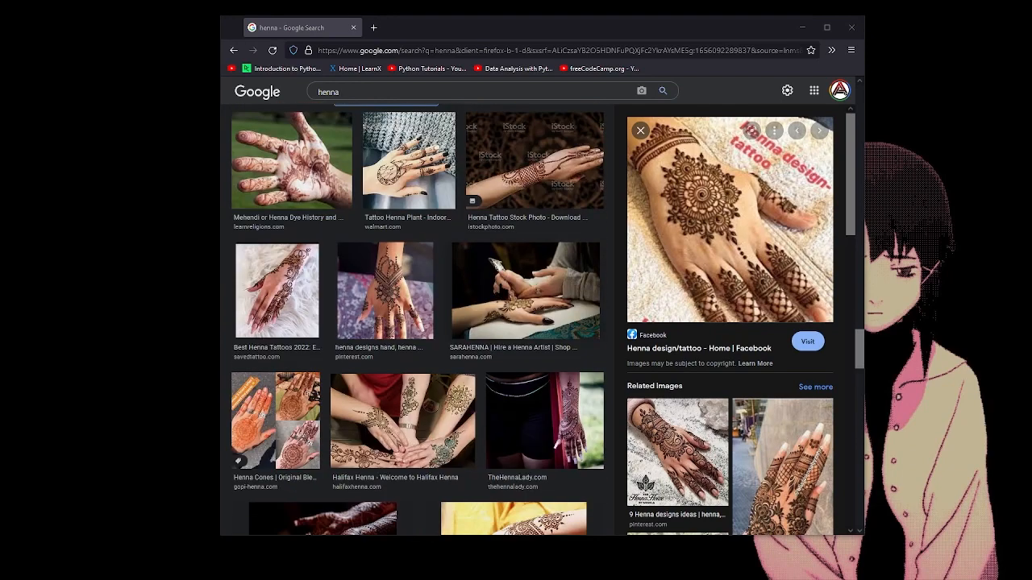
{"action": "scroll", "scroll_direction": "down", "scroll_amount": 3}
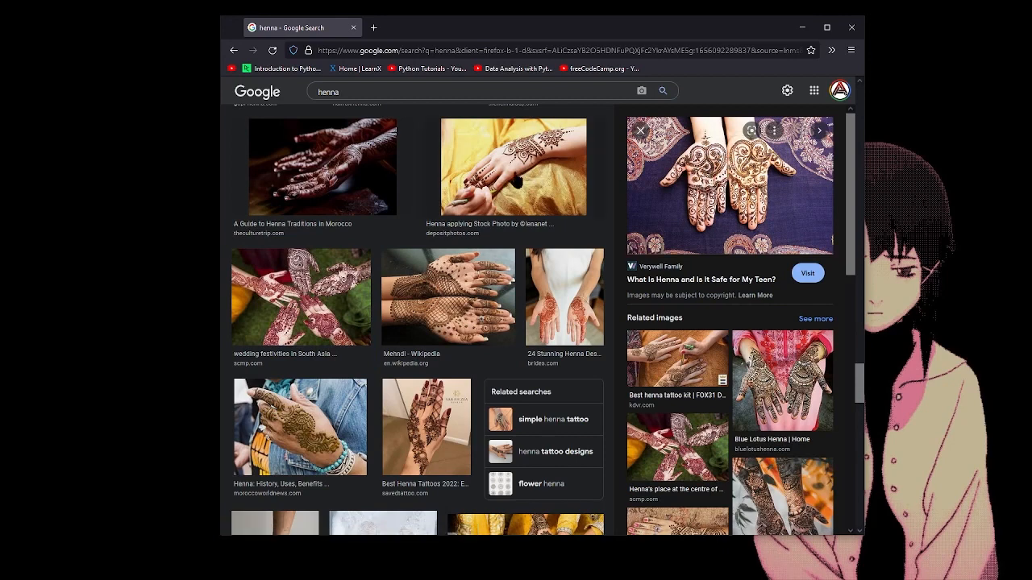
{"action": "left_click", "coordinate": [512, 166]}
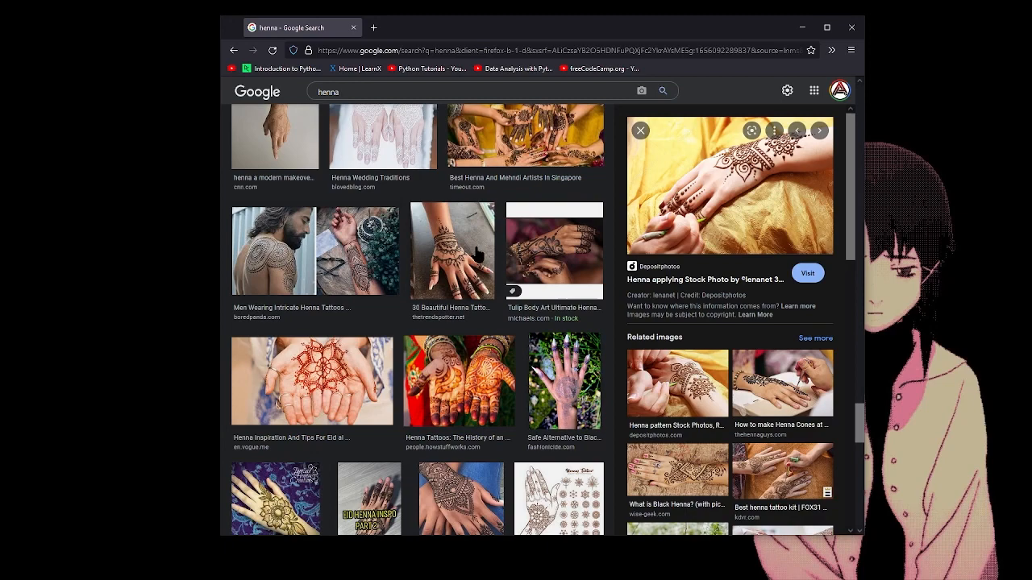
{"action": "scroll", "scroll_direction": "down", "scroll_amount": 3}
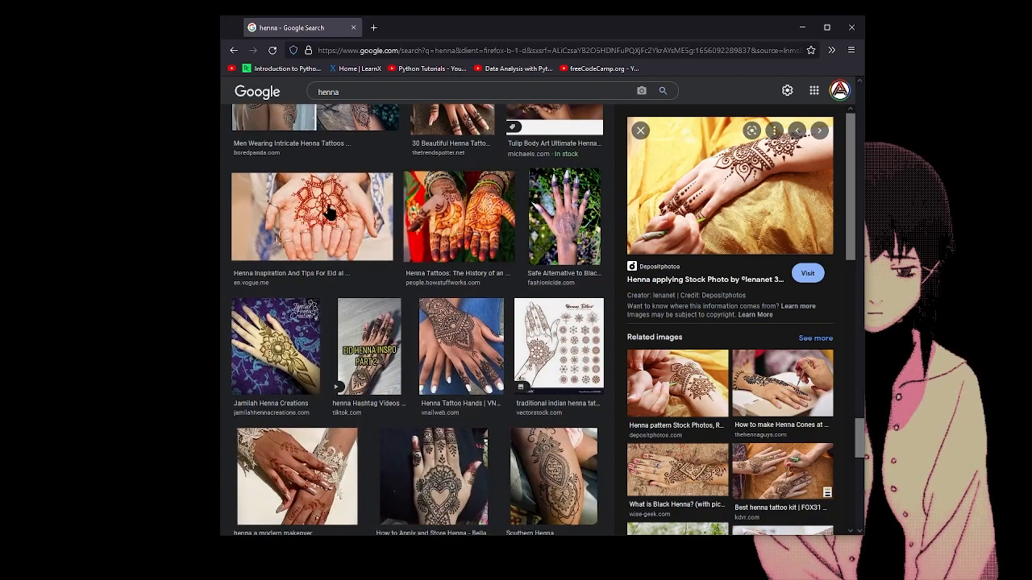
Step: Preview Vogue Arabia's henna palms inspiration image and return to the top of the results
{"action": "left_click", "coordinate": [313, 216]}
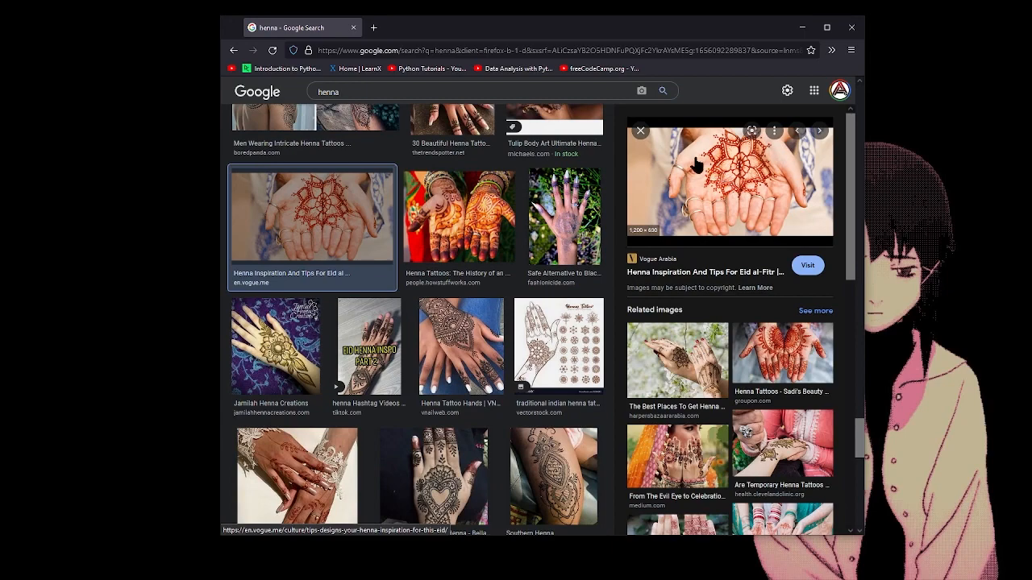
{"action": "mouse_move", "coordinate": [556, 359]}
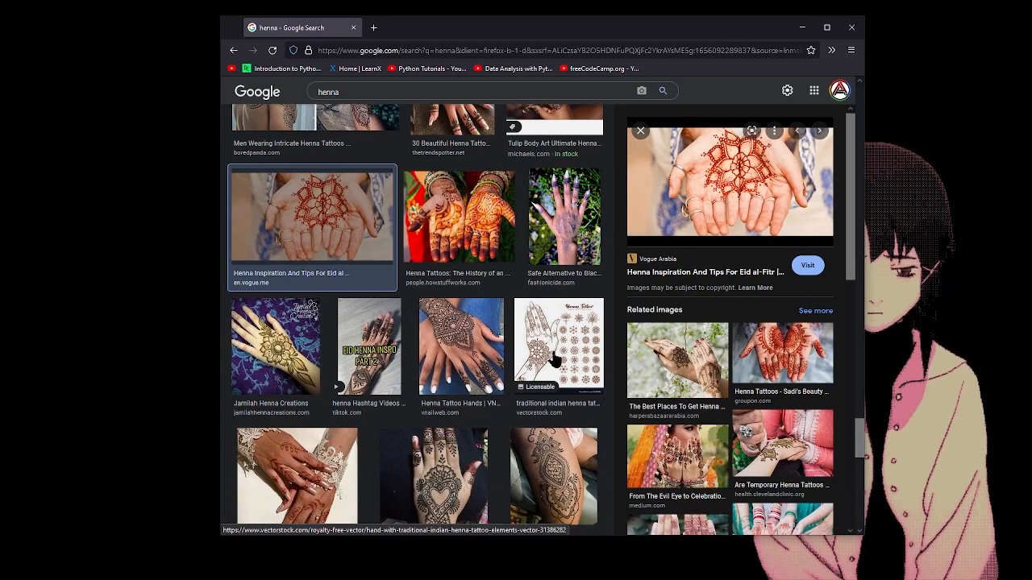
{"action": "scroll", "scroll_direction": "down", "scroll_amount": 3}
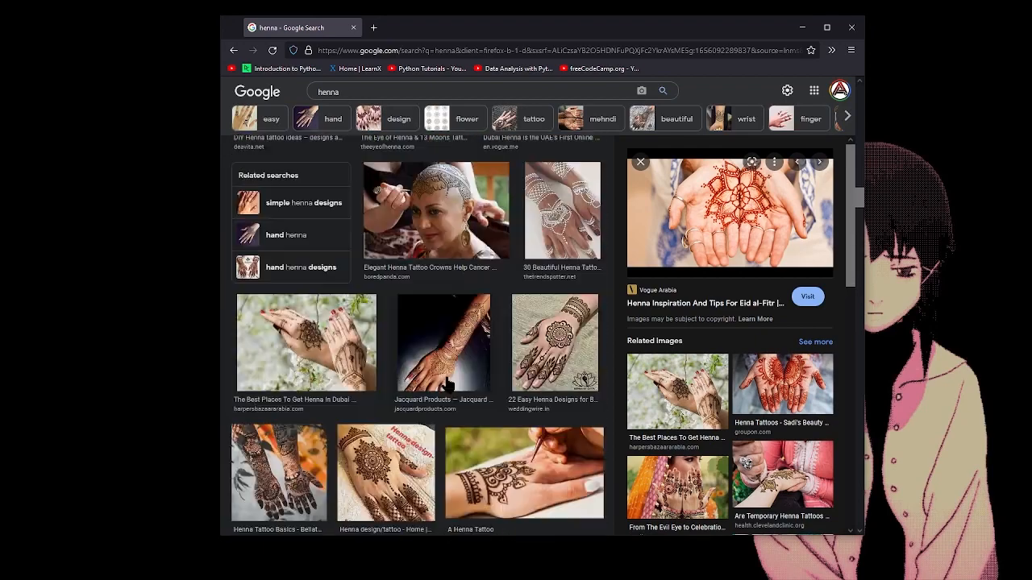
{"action": "scroll", "scroll_direction": "up", "scroll_amount": 3}
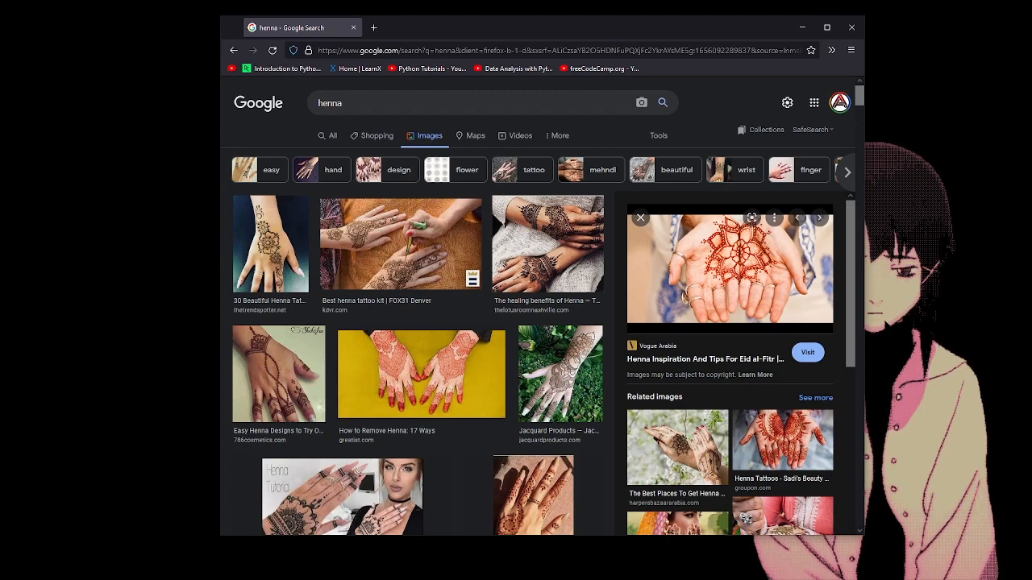
Step: Browse down the henna results and preview the TheHennaLady.com henna hands image
{"action": "scroll", "scroll_direction": "down", "scroll_amount": 3}
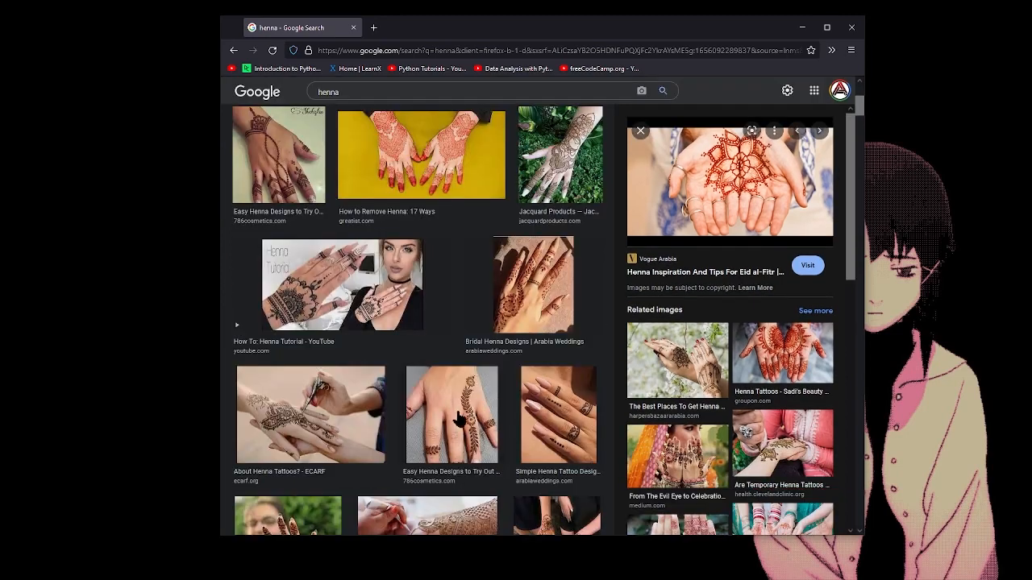
{"action": "scroll", "scroll_direction": "down", "scroll_amount": 3}
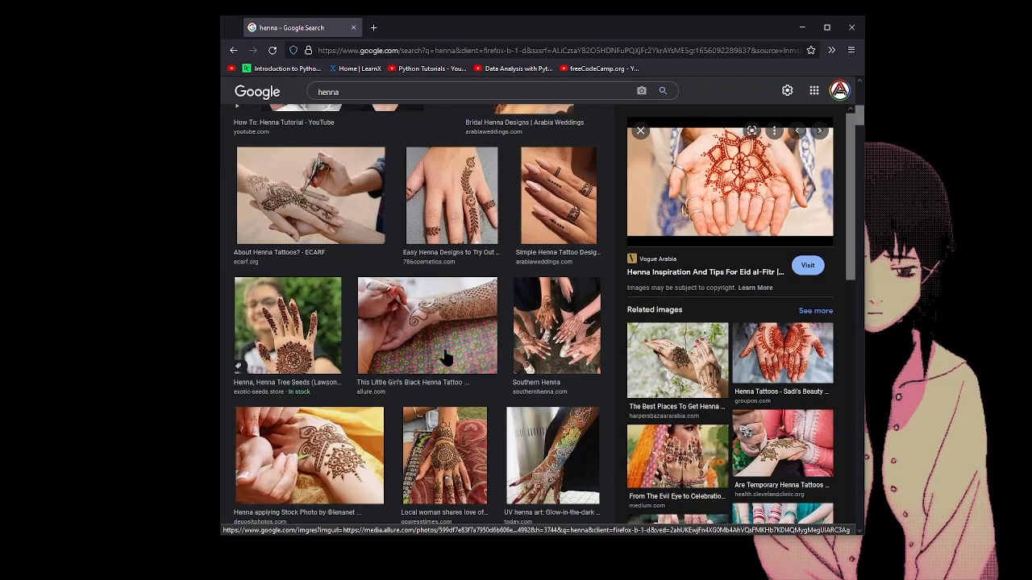
{"action": "scroll", "scroll_direction": "up", "scroll_amount": 3}
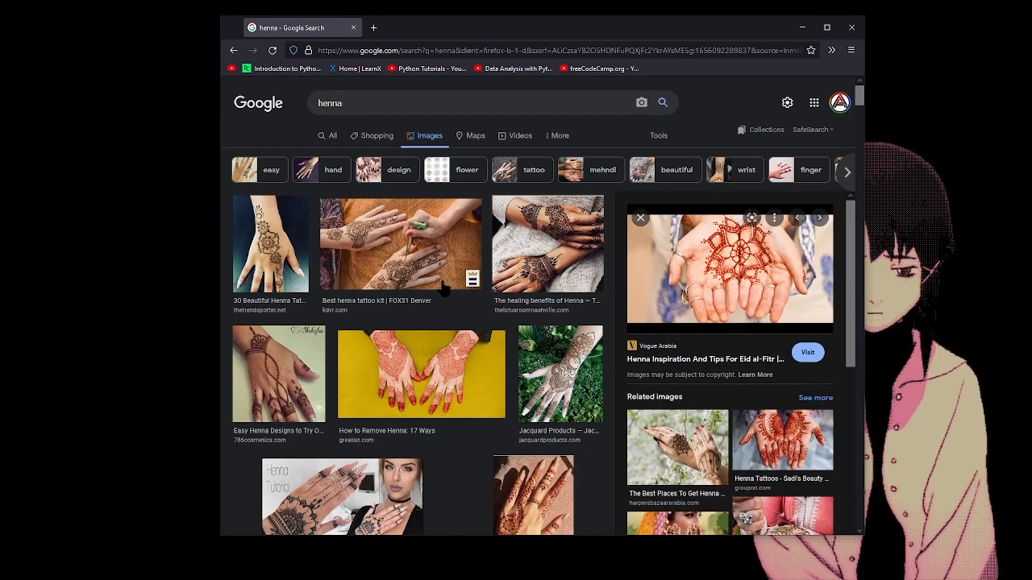
{"action": "mouse_move", "coordinate": [554, 395]}
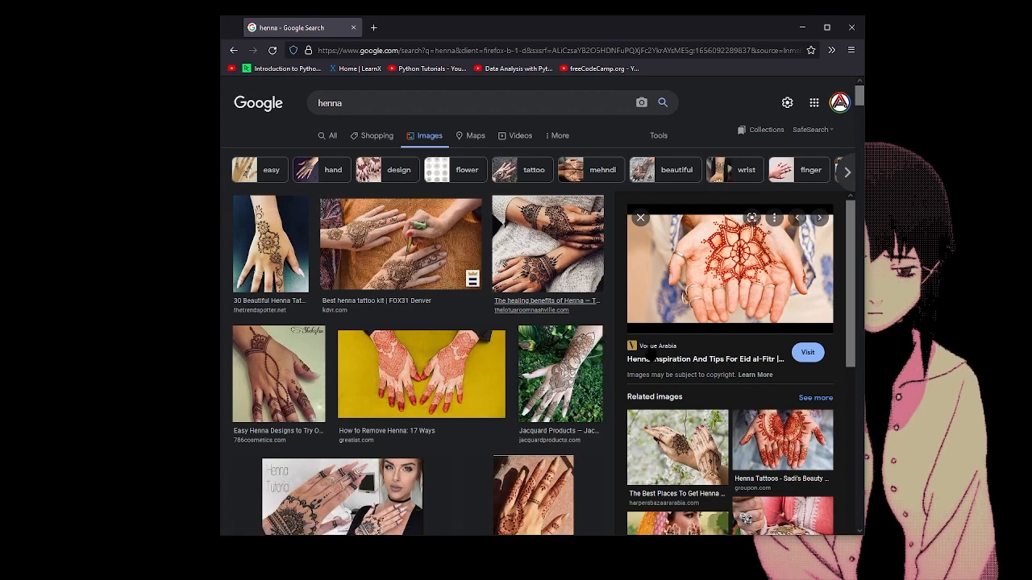
{"action": "scroll", "scroll_direction": "down", "scroll_amount": 3}
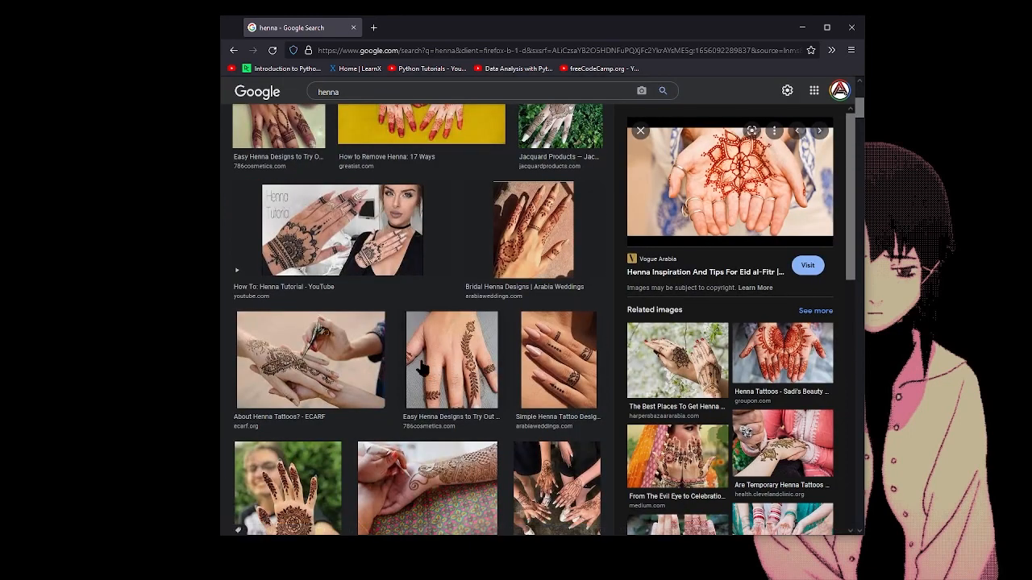
{"action": "scroll", "scroll_direction": "down", "scroll_amount": 3}
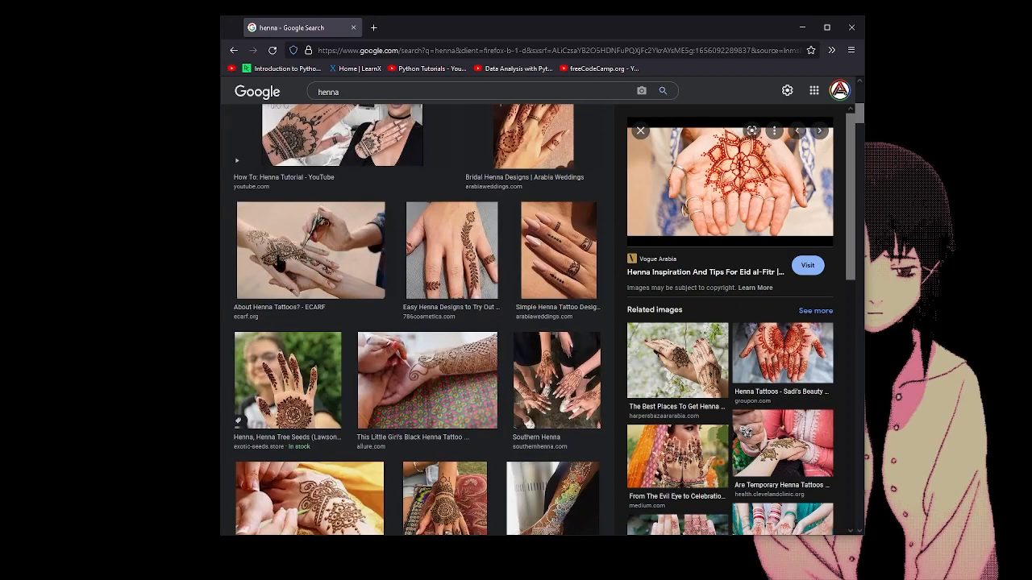
{"action": "scroll", "scroll_direction": "down", "scroll_amount": 3}
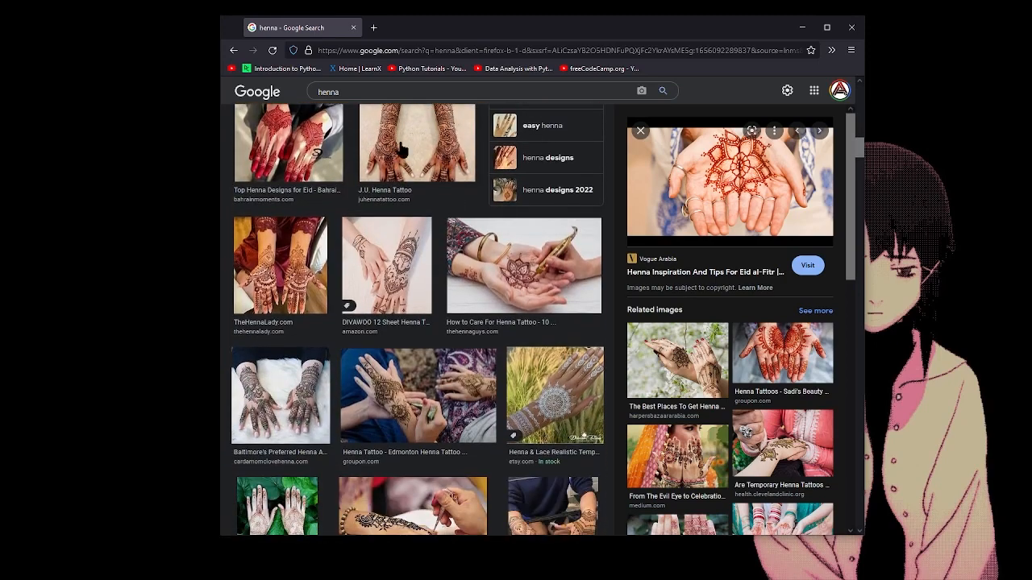
{"action": "left_click", "coordinate": [280, 265]}
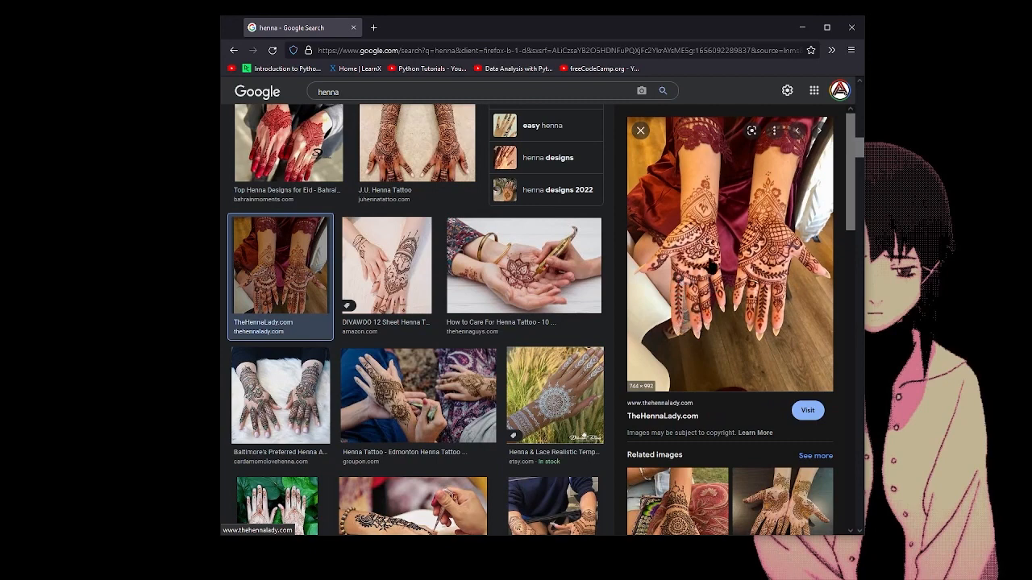
{"action": "mouse_move", "coordinate": [700, 164]}
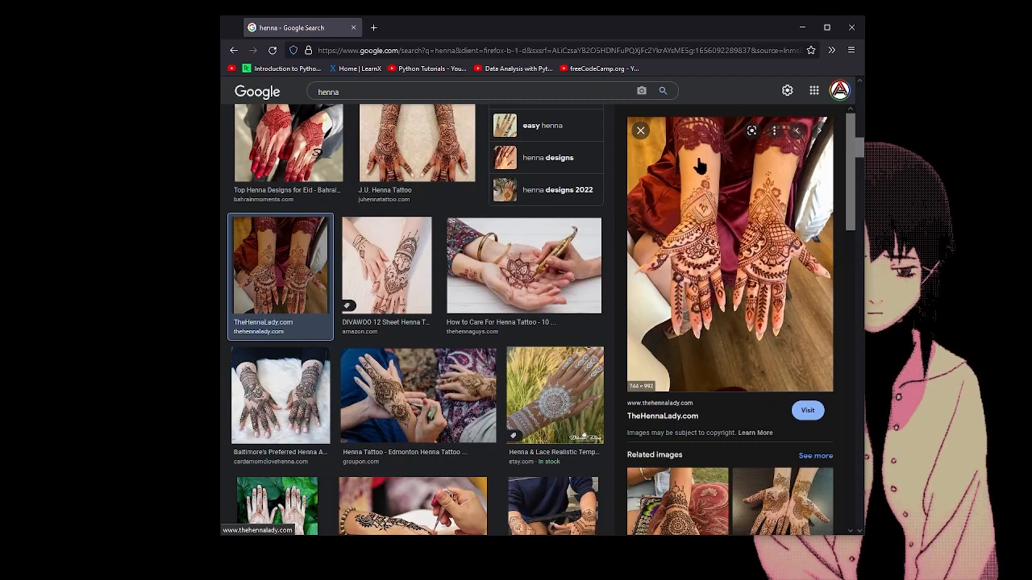
{"action": "mouse_move", "coordinate": [690, 234]}
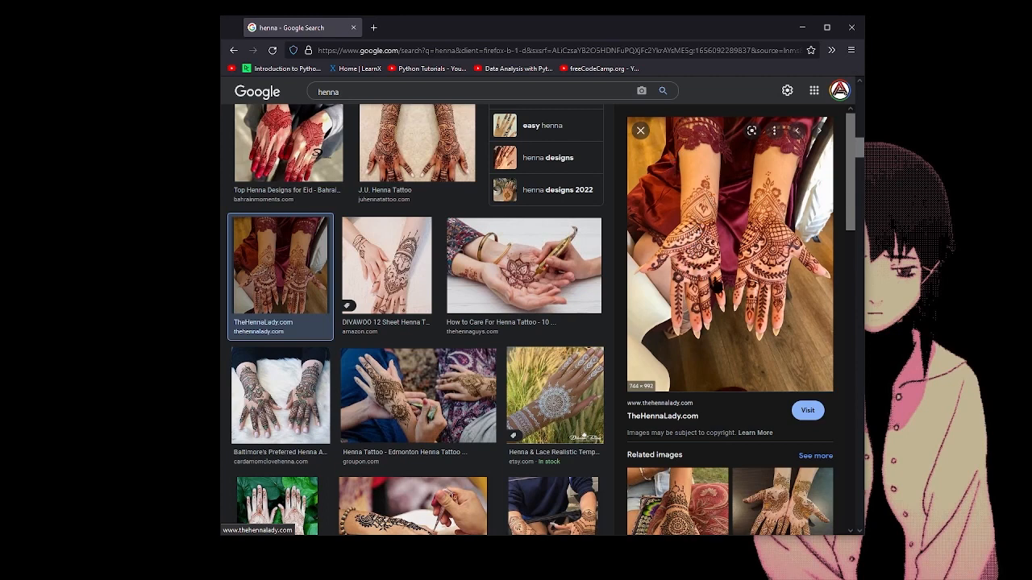
Step: Look through a few more results, then close the henna search tab to leave a blank new tab
{"action": "scroll", "scroll_direction": "down", "scroll_amount": 3}
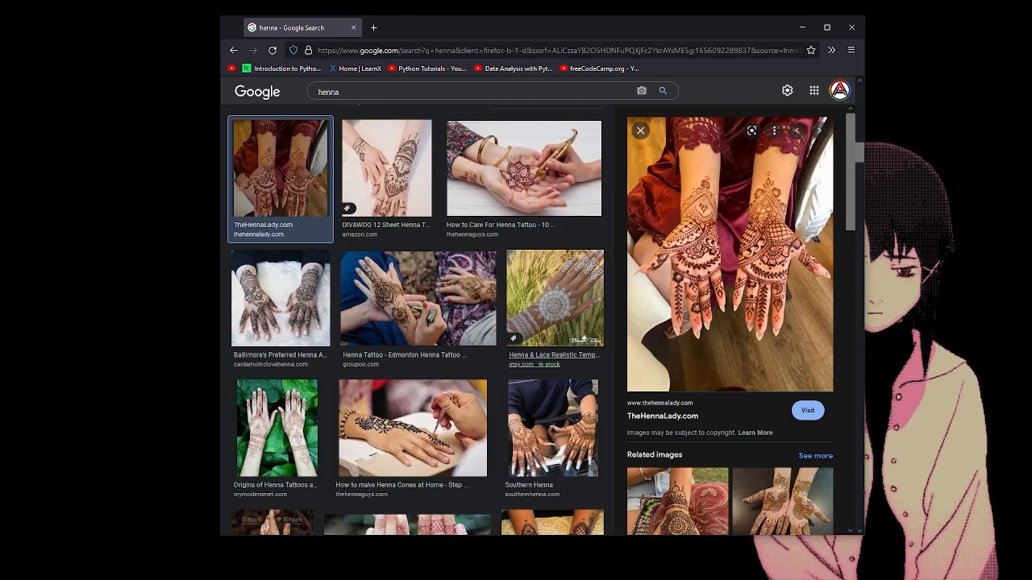
{"action": "scroll", "scroll_direction": "down", "scroll_amount": 3}
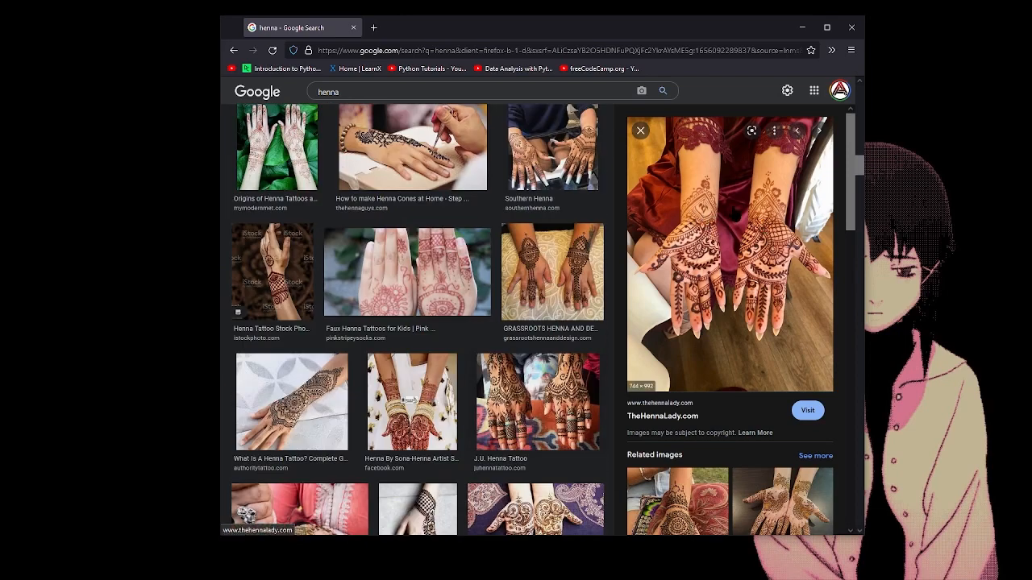
{"action": "mouse_move", "coordinate": [707, 200]}
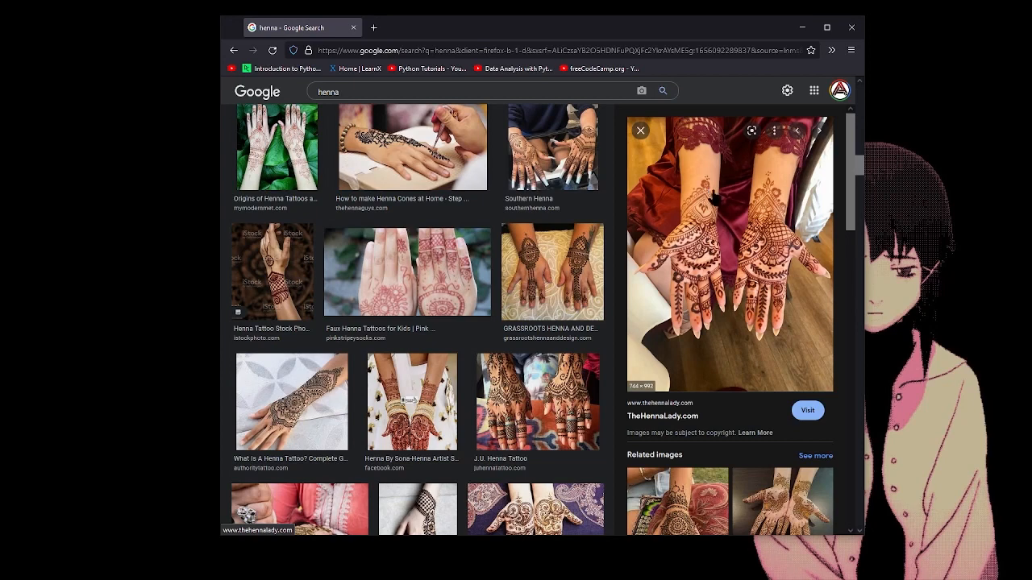
{"action": "mouse_move", "coordinate": [686, 233]}
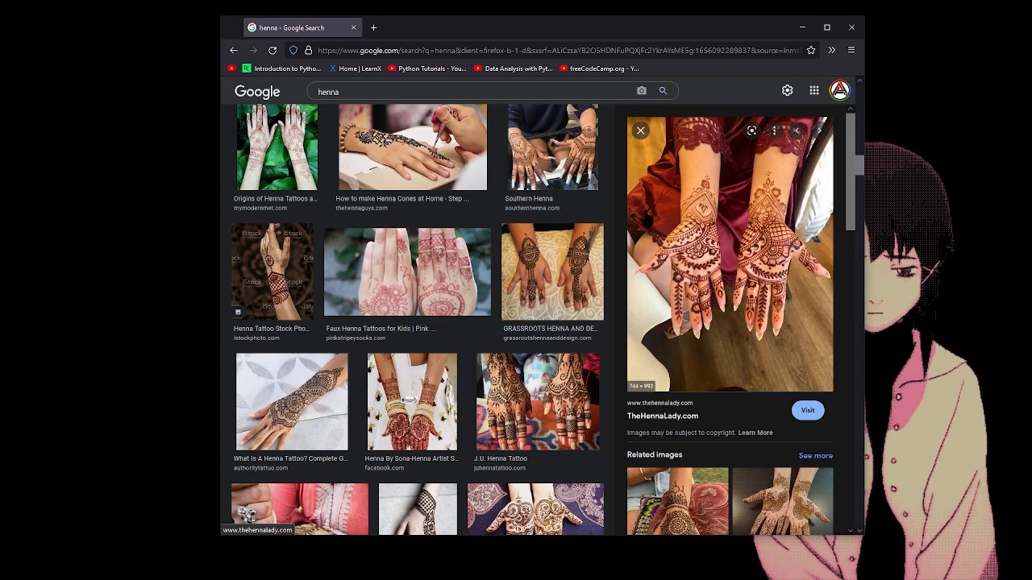
{"action": "left_click", "coordinate": [374, 25]}
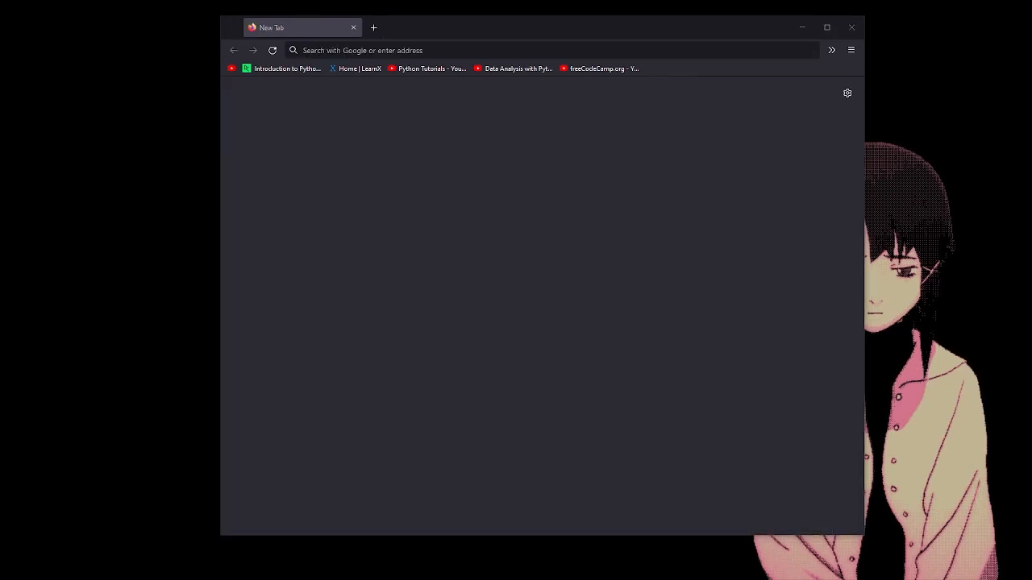